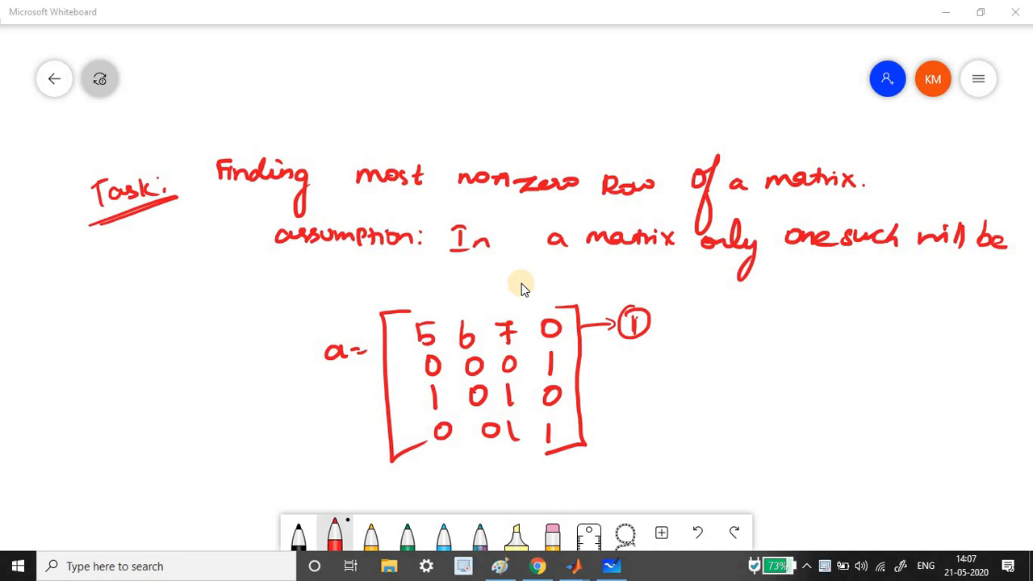
pyautogui.moveTo(980, 14)
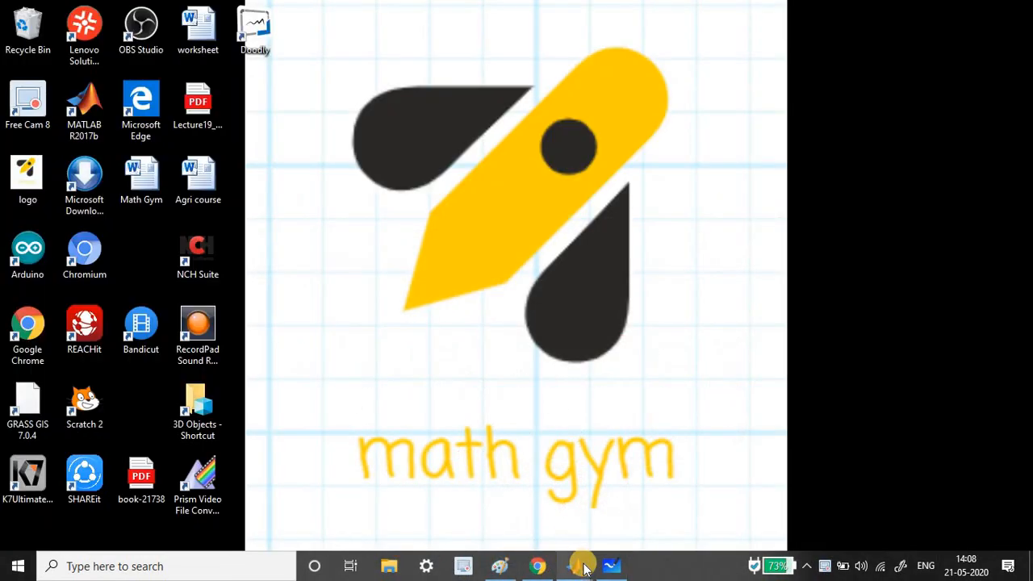
# Bring up fullest_row.m in the Editor and end its size line with a semicolon.
pyautogui.click(574, 566)
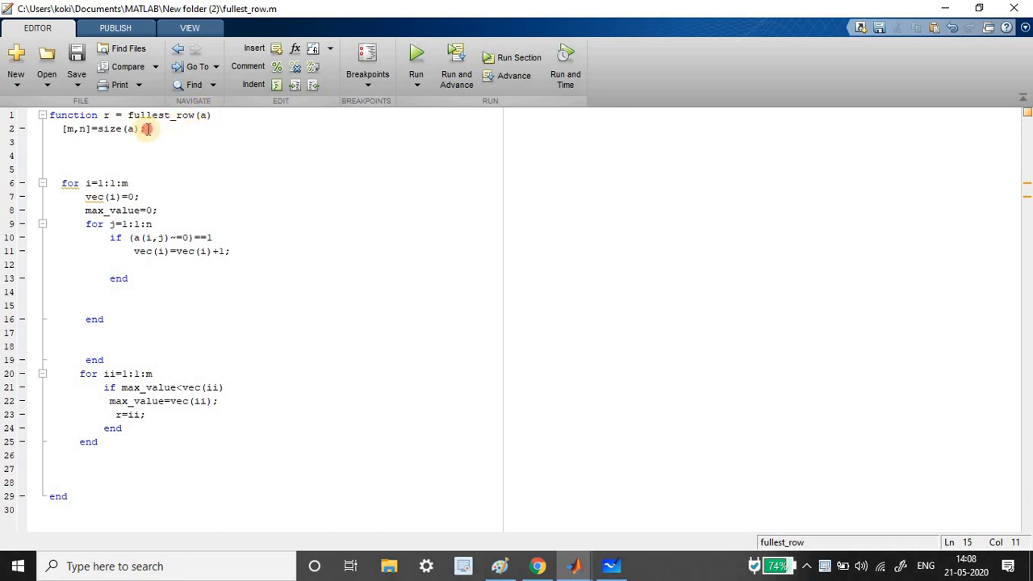
pyautogui.click(202, 128)
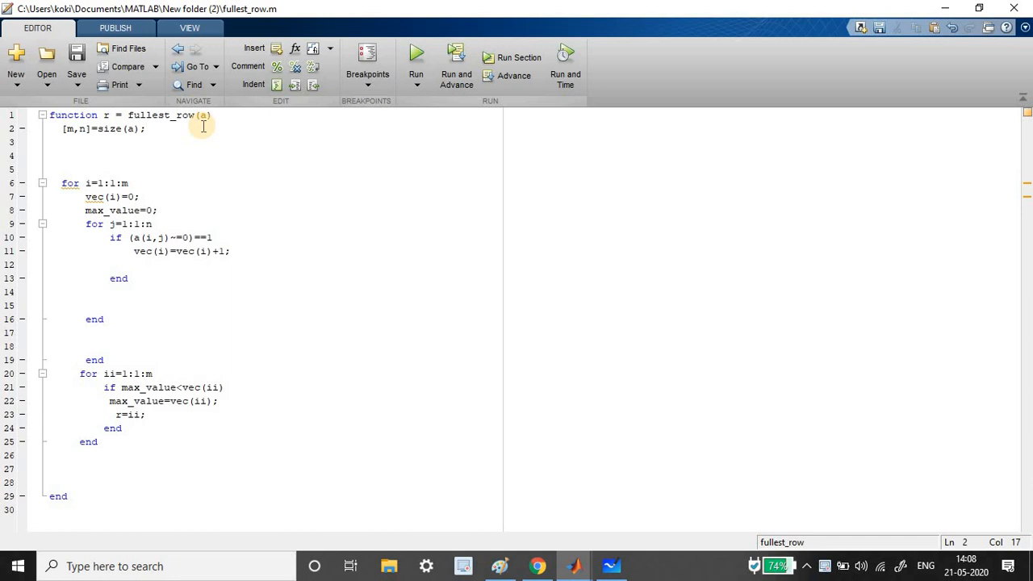
pyautogui.click(146, 129)
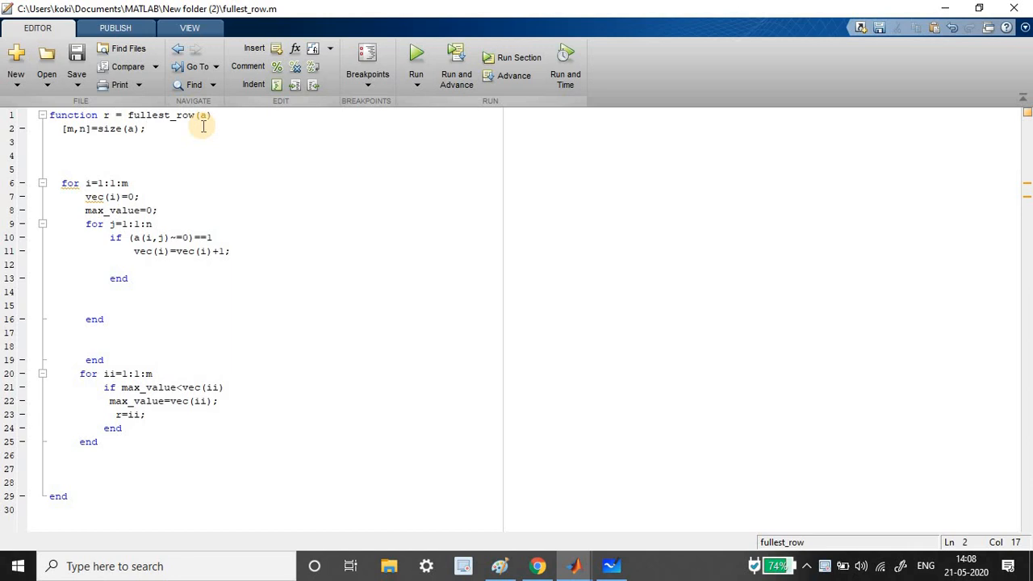
pyautogui.click(145, 128)
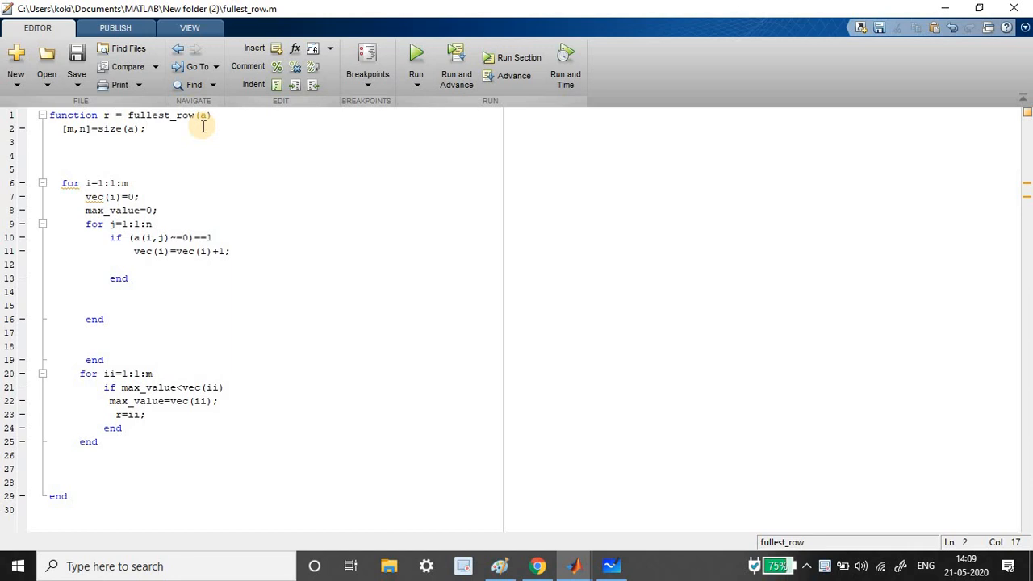
pyautogui.click(145, 128)
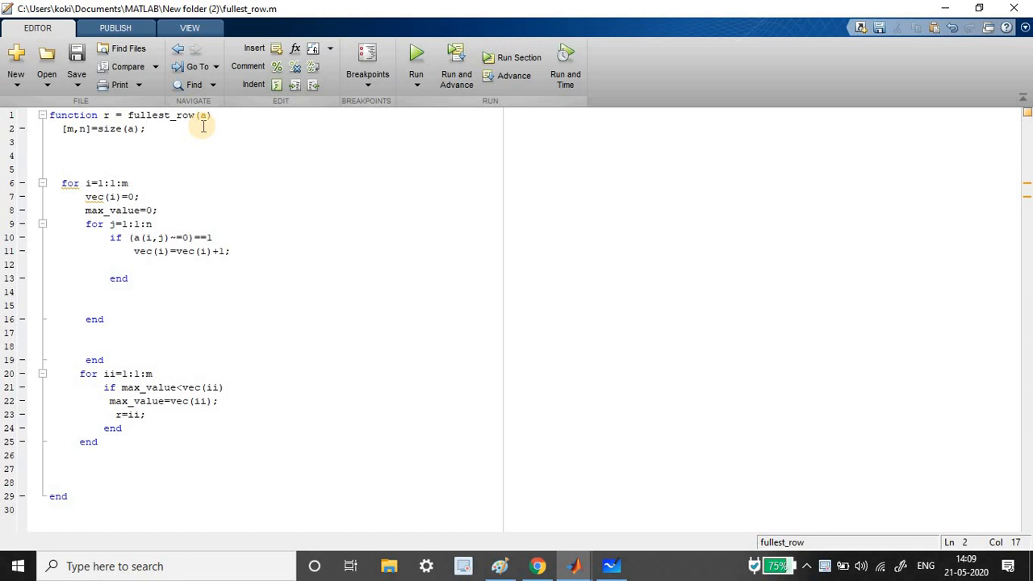
pyautogui.click(147, 129)
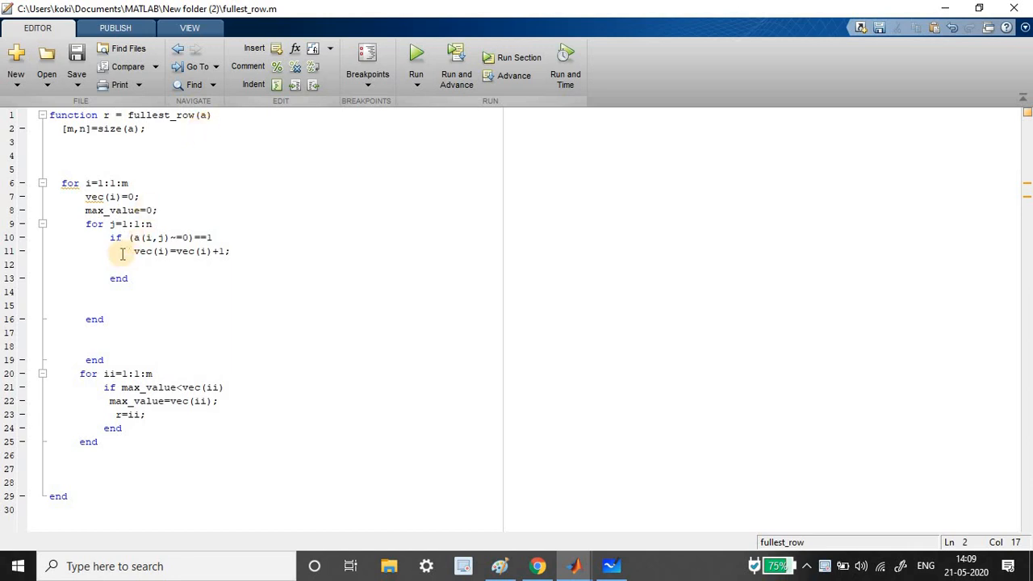
pyautogui.moveTo(133, 251); pyautogui.dragTo(229, 250)
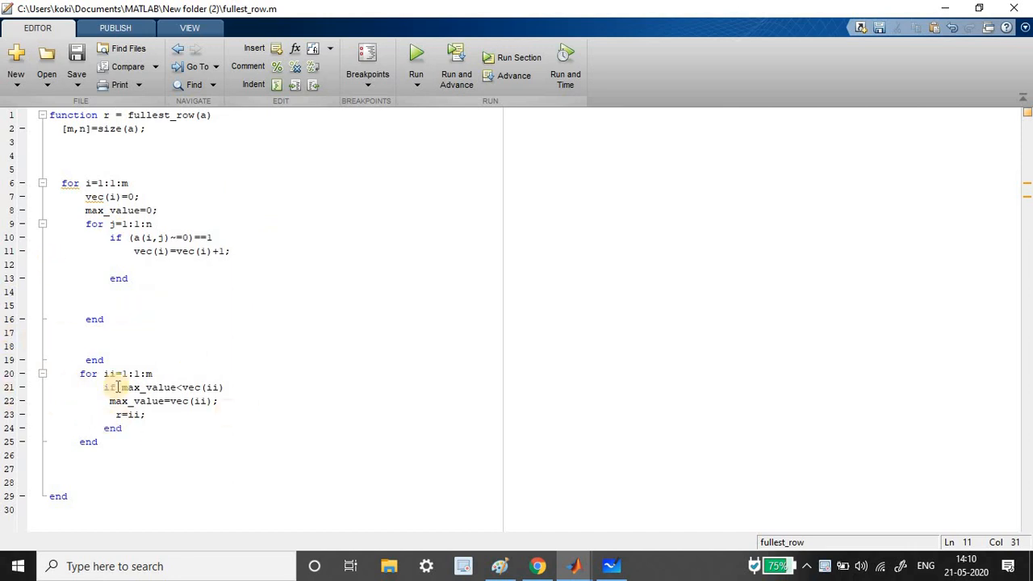
pyautogui.moveTo(81, 374); pyautogui.dragTo(161, 443)
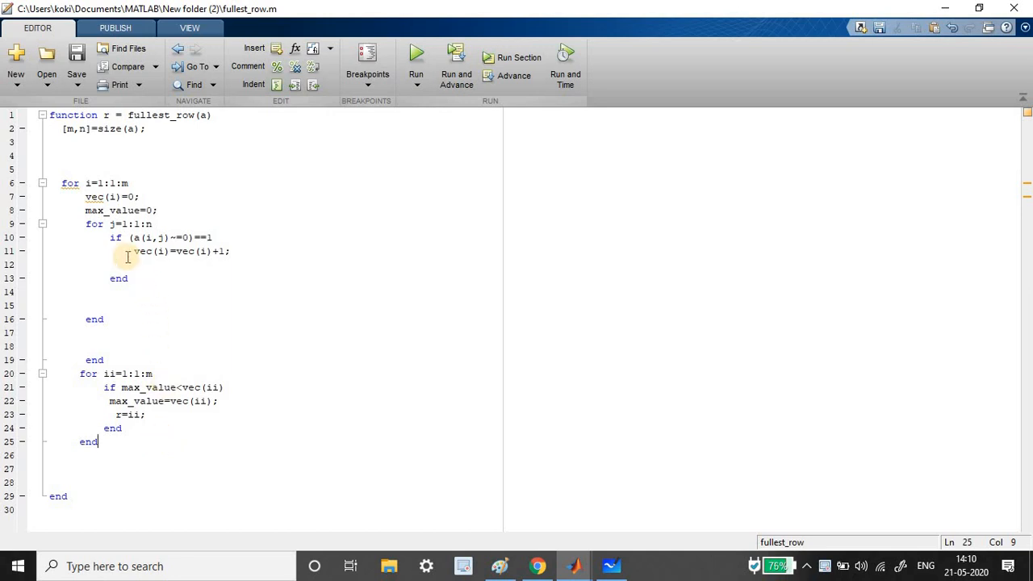
# Switch to the Command Window and begin defining test matrix a=[3,.
pyautogui.doubleClick(135, 251)
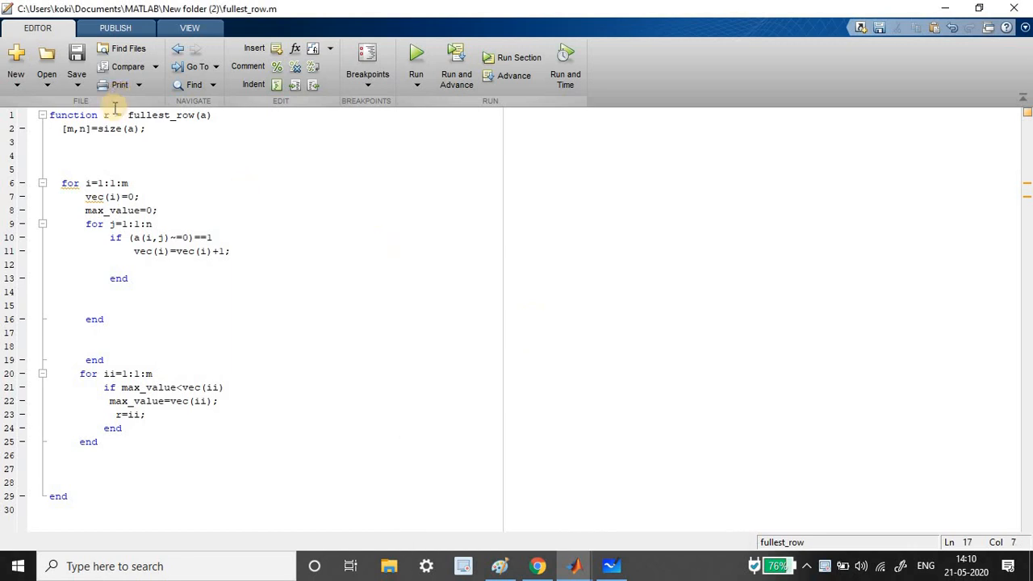
pyautogui.doubleClick(106, 115)
pyautogui.write('a')
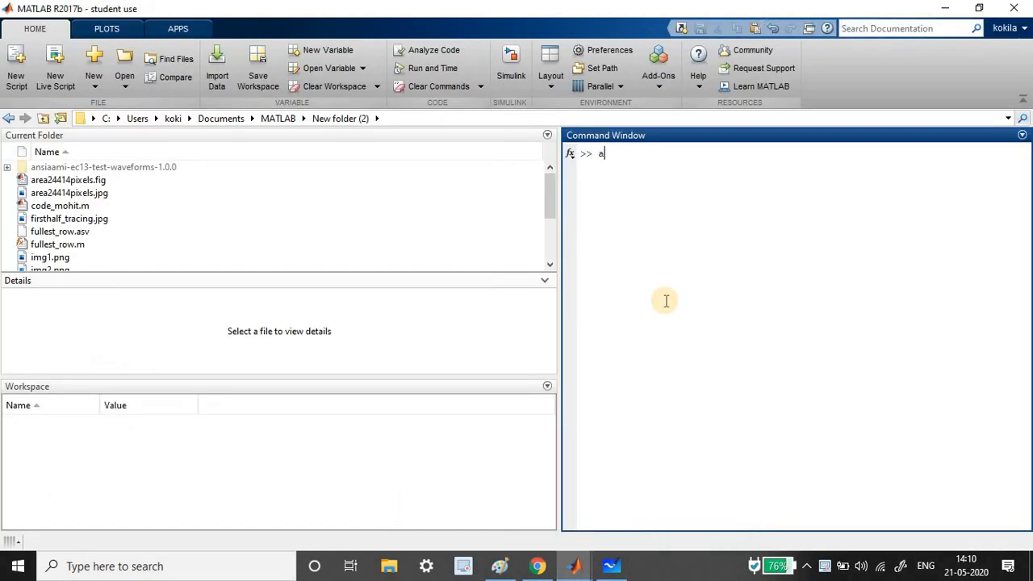
pyautogui.write('=[3,')
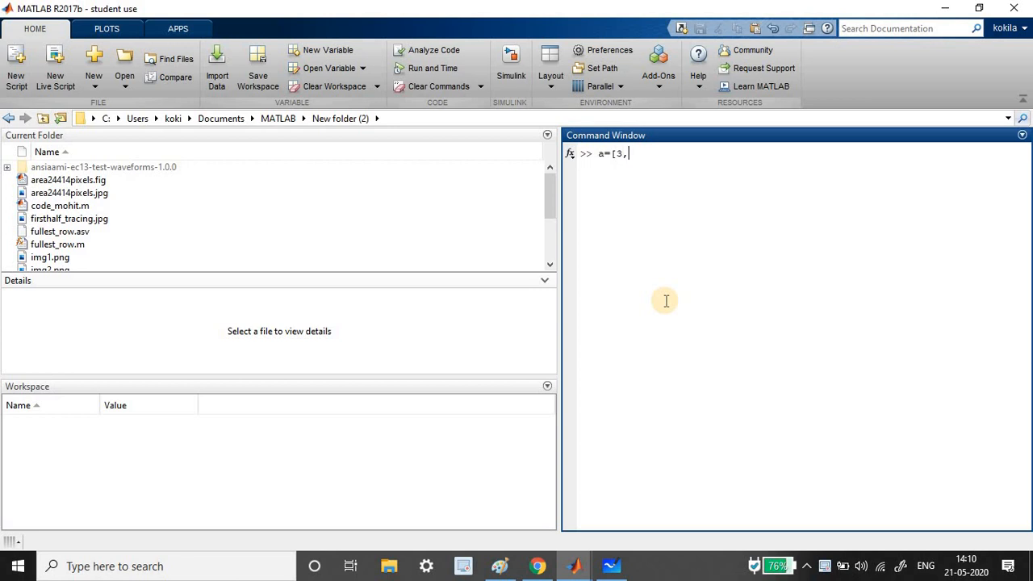
# Run a=[3,0,0,0;3,3,0;5,0,0;1,0,0], which returns a dimensions-not-consistent error.
pyautogui.write('4,5,')
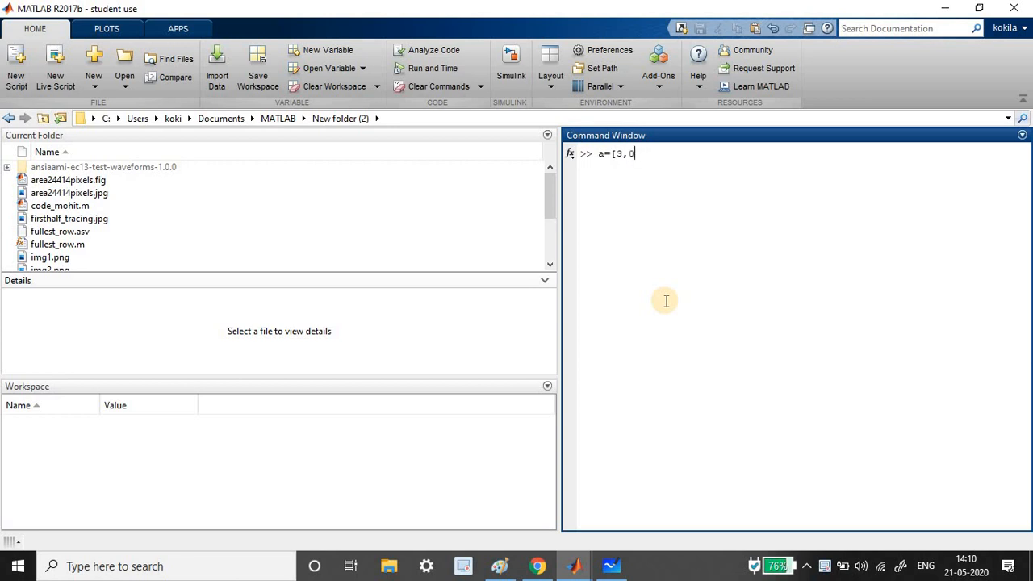
pyautogui.write(',0,0;')
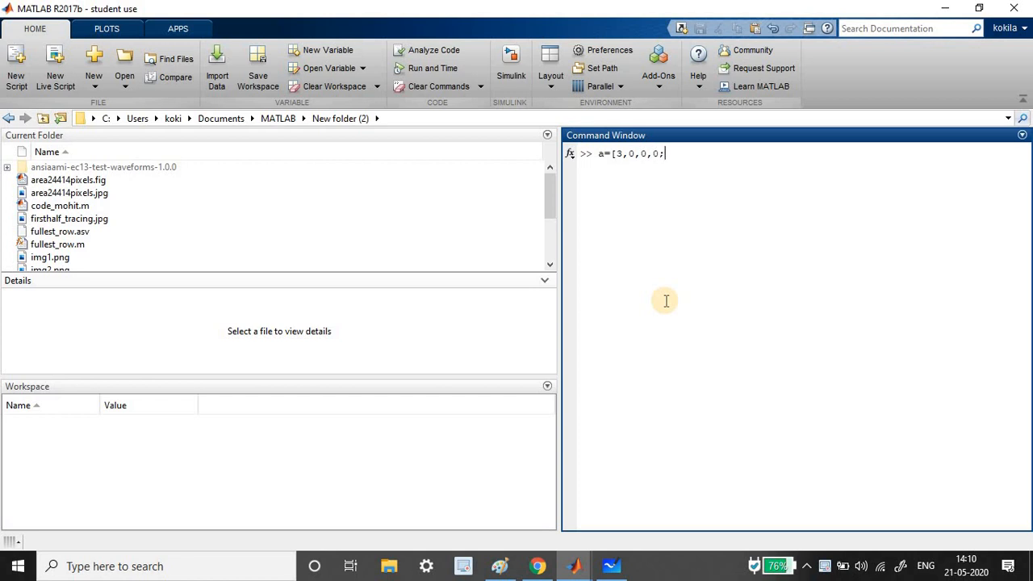
pyautogui.write('3,')
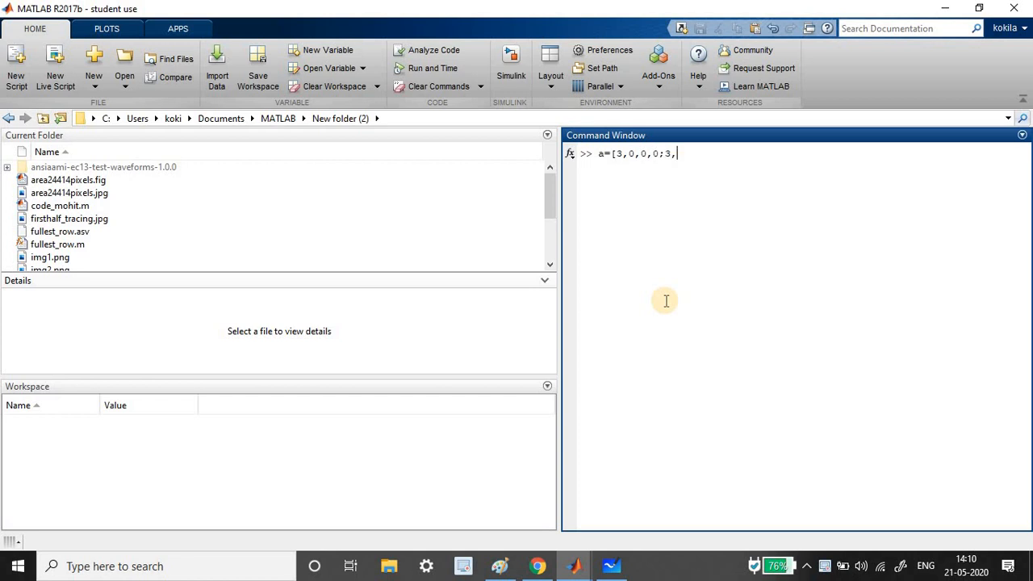
pyautogui.write('3,3;')
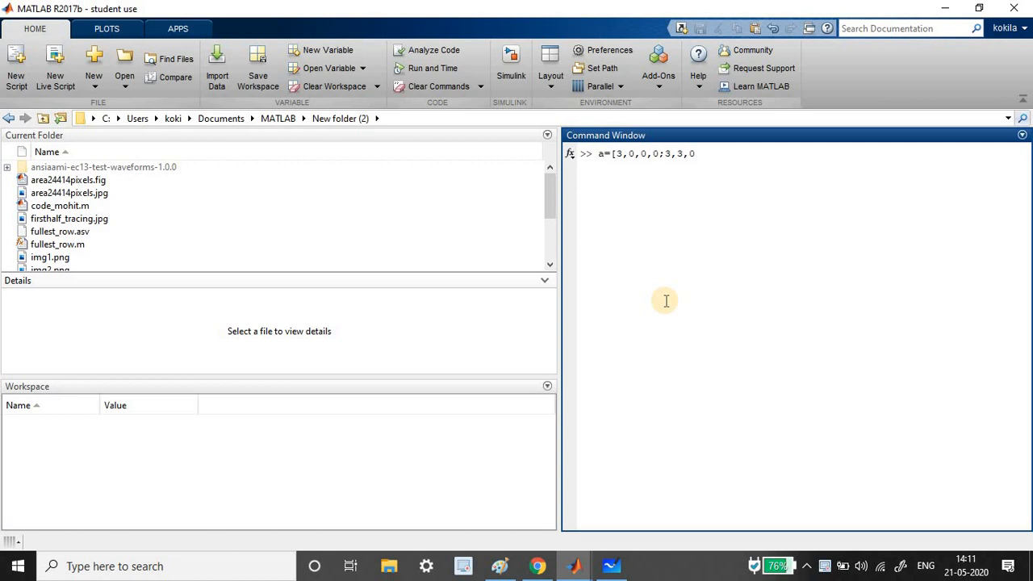
pyautogui.write(';')
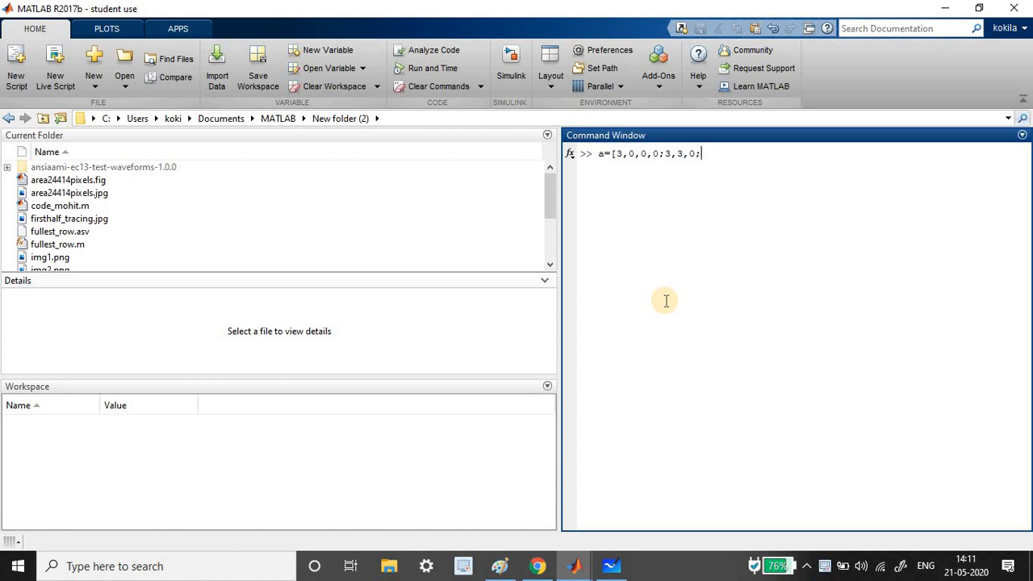
pyautogui.write('5,0,0;')
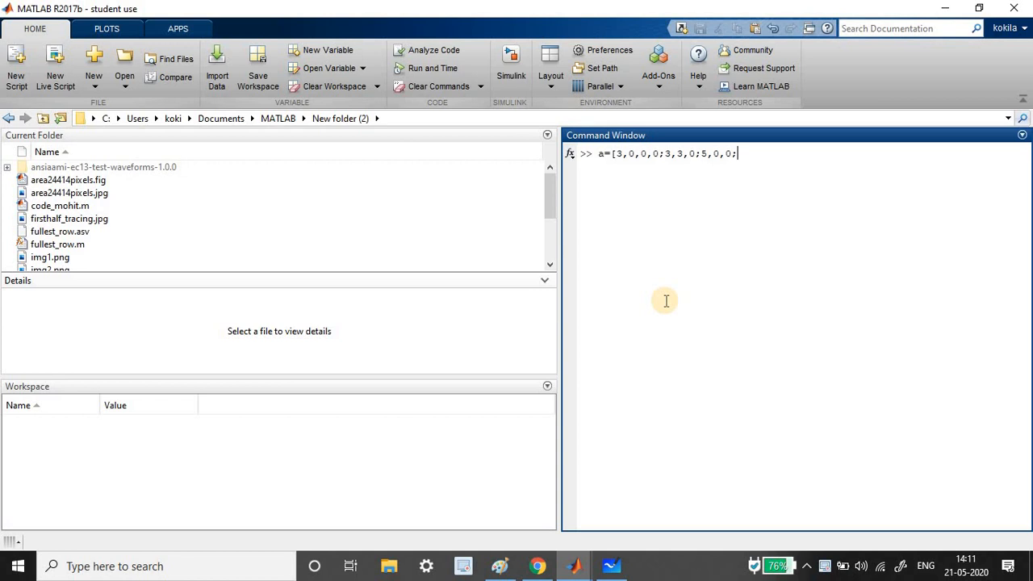
pyautogui.write('1,01')
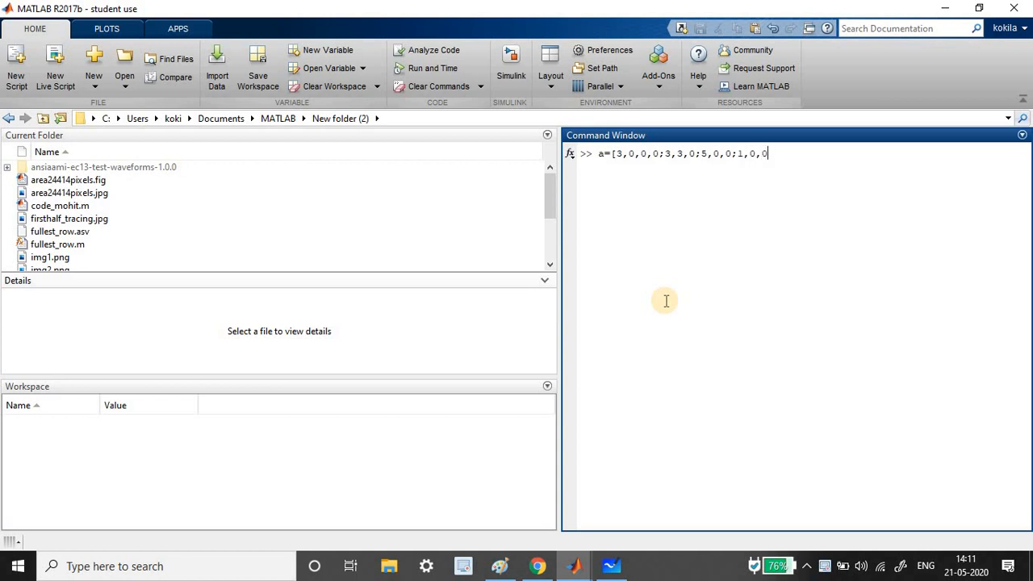
pyautogui.write(']')
pyautogui.press('enter')
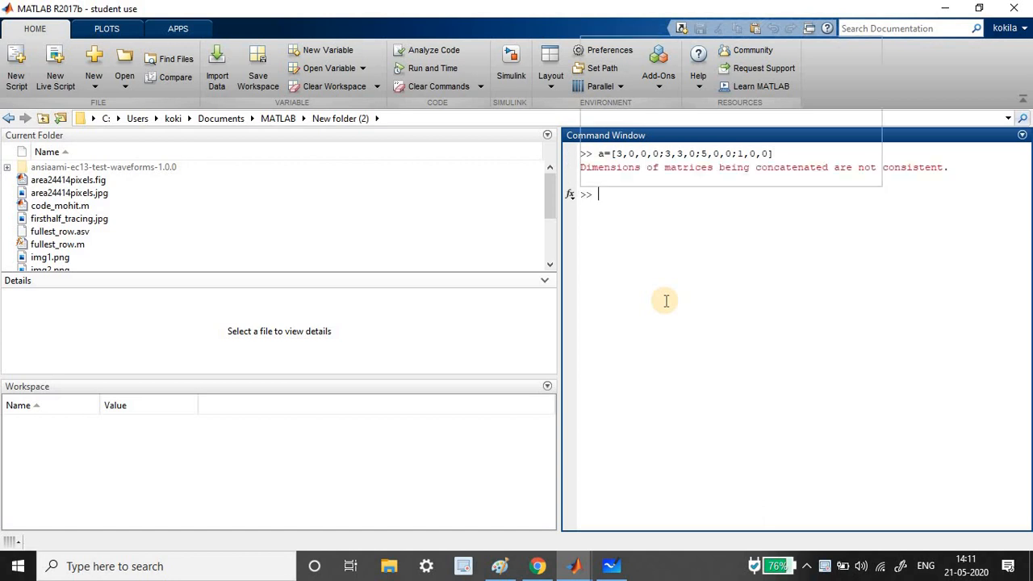
# Redefine a as a 4x4 matrix with four entries per row, last row 1,3,4,0.
pyautogui.write('a=[3,0,0,0;3,3,0;5,0,0;1,0,0]')
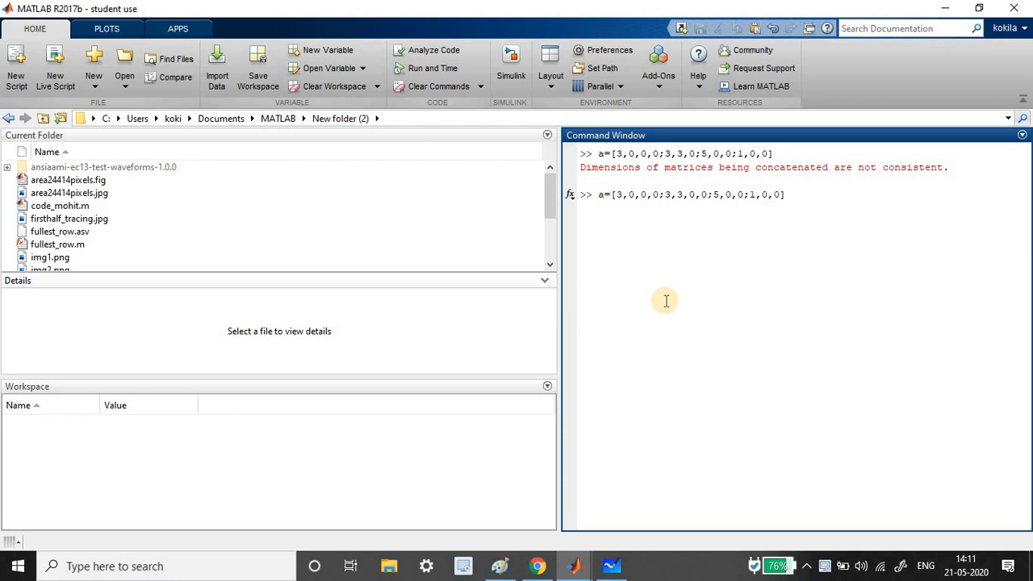
pyautogui.write(',2;')
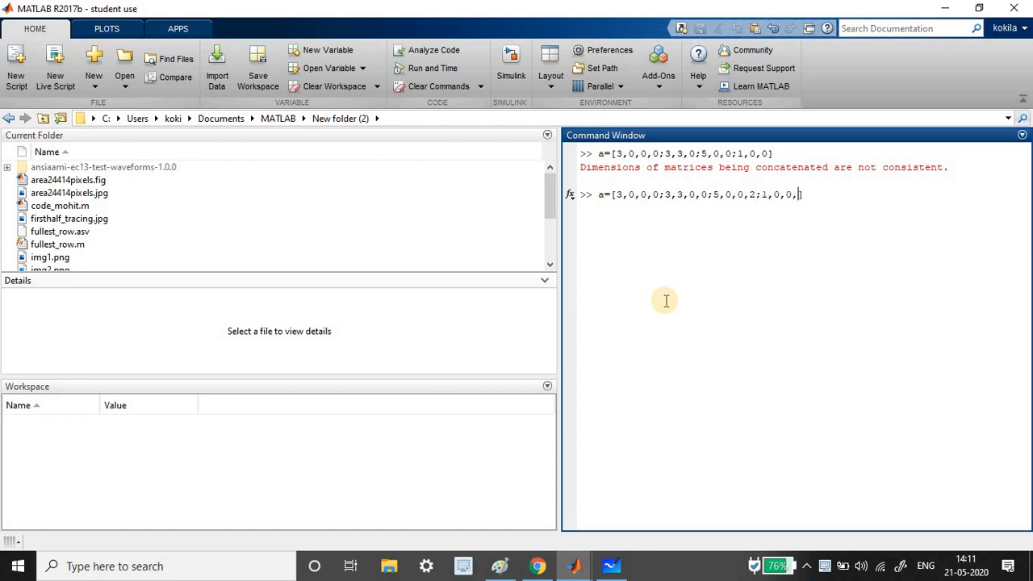
pyautogui.write('0]')
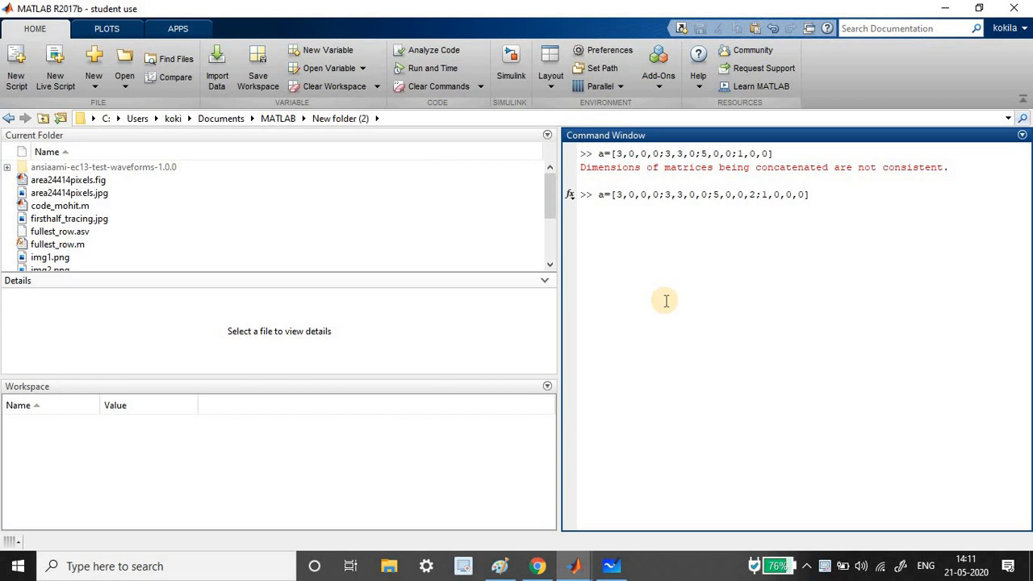
pyautogui.write(']')
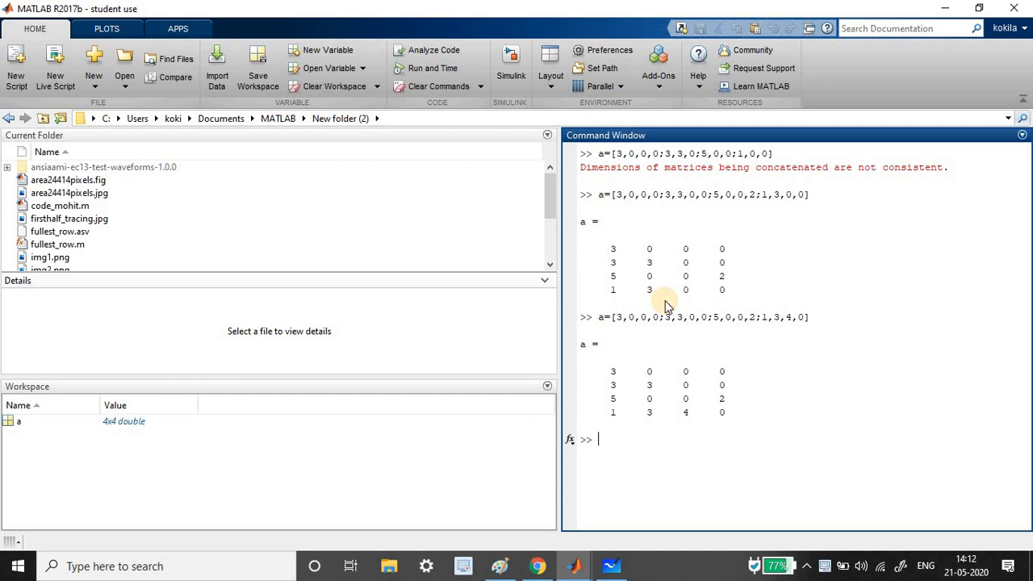
# Run r = fullest_row(a), getting 4, then redefine a with second row 3,3,3,0.
pyautogui.write('a=[3,0,0,0;3,')
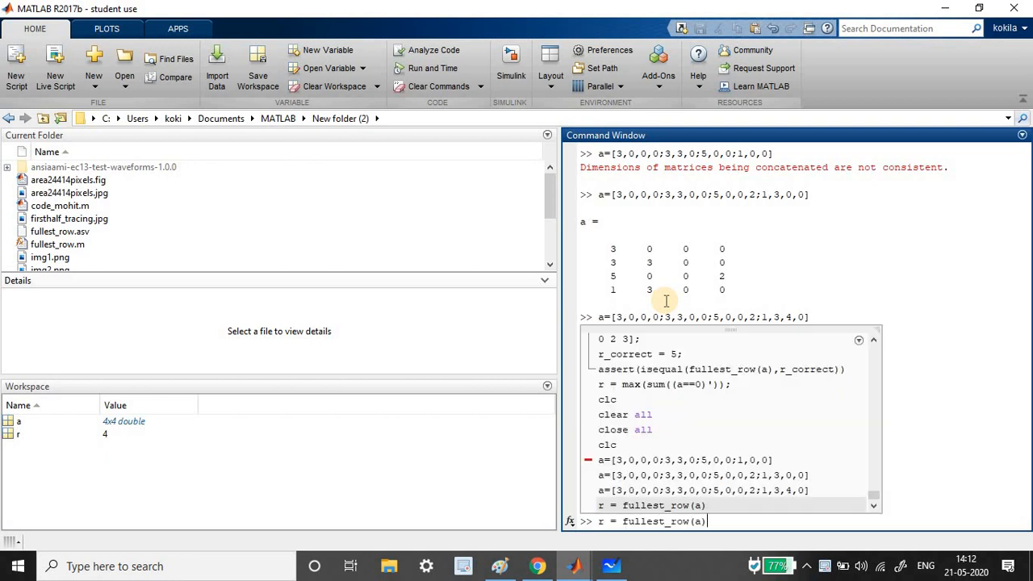
pyautogui.press('enter')
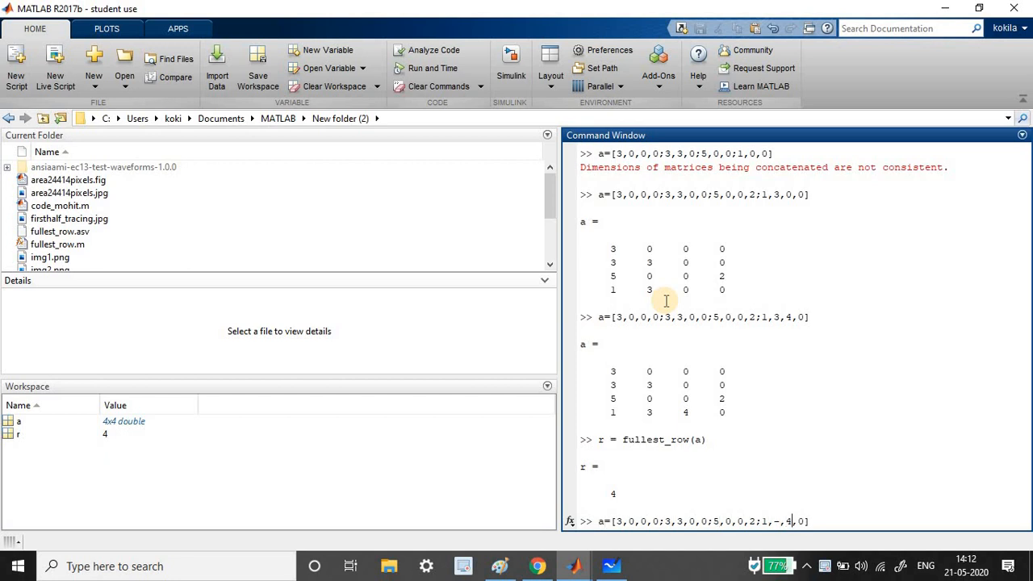
pyautogui.write('0')
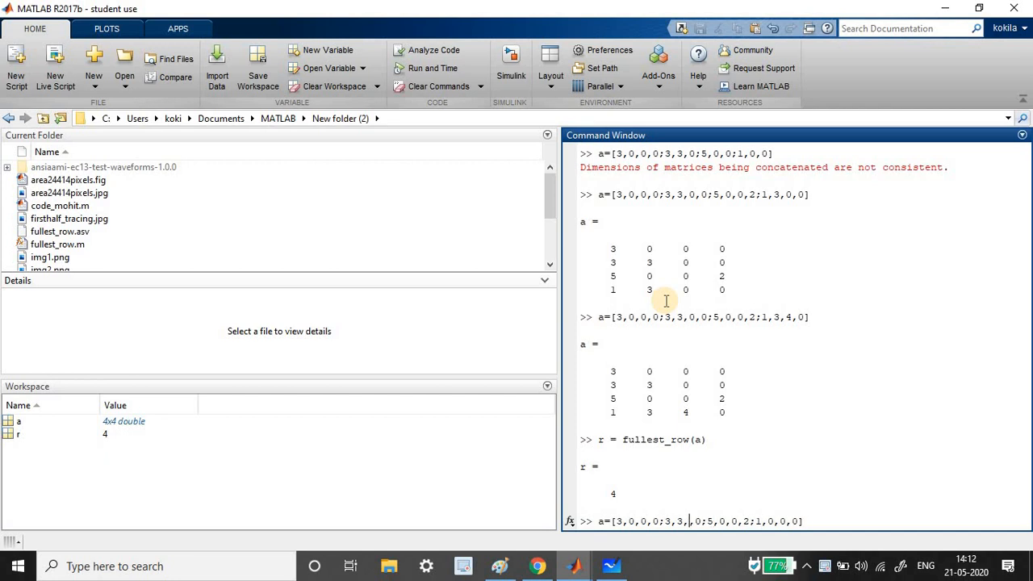
pyautogui.write('3')
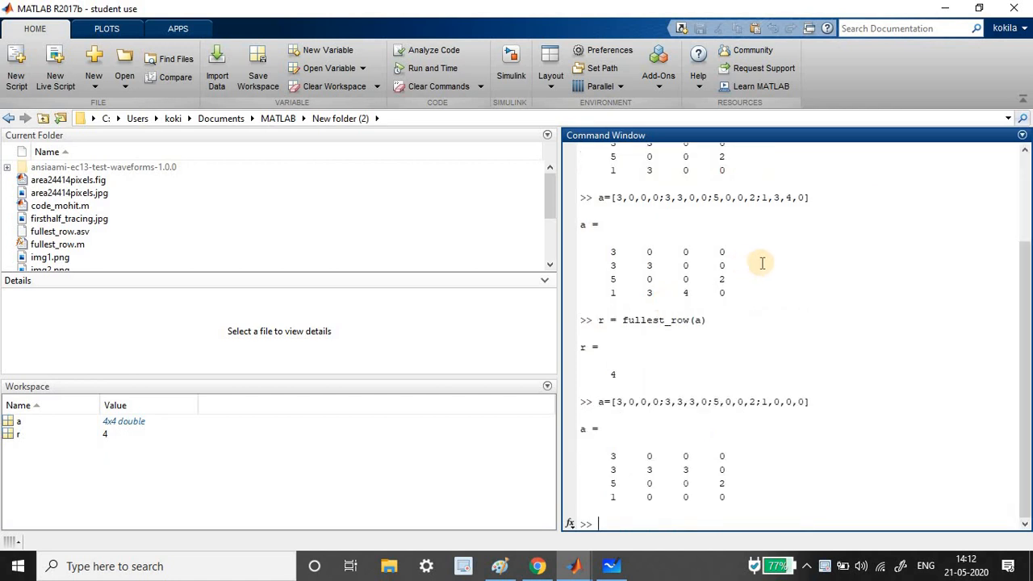
pyautogui.moveTo(696, 462)
pyautogui.write('r = fullest_row(a)')
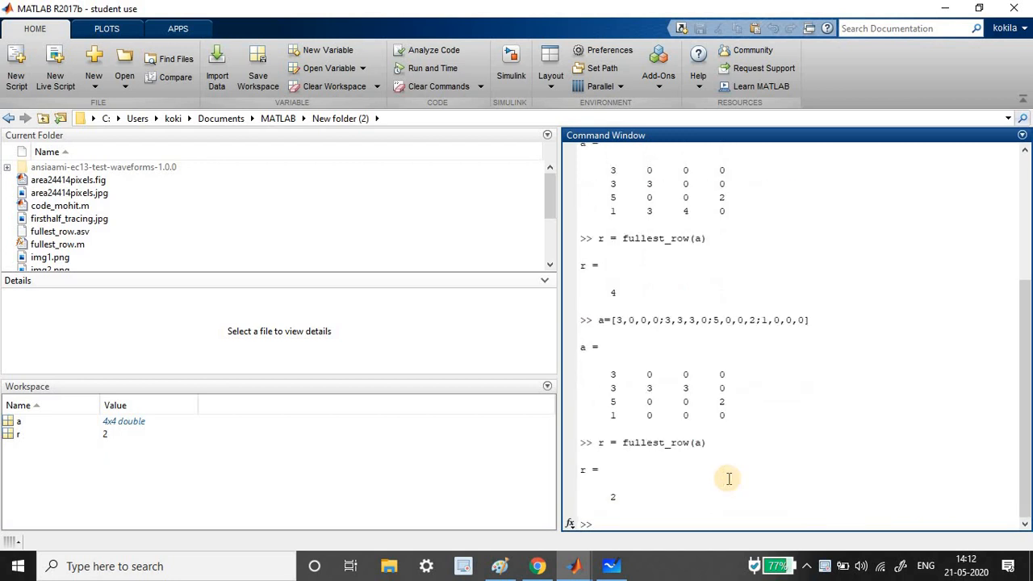
pyautogui.moveTo(574, 565)
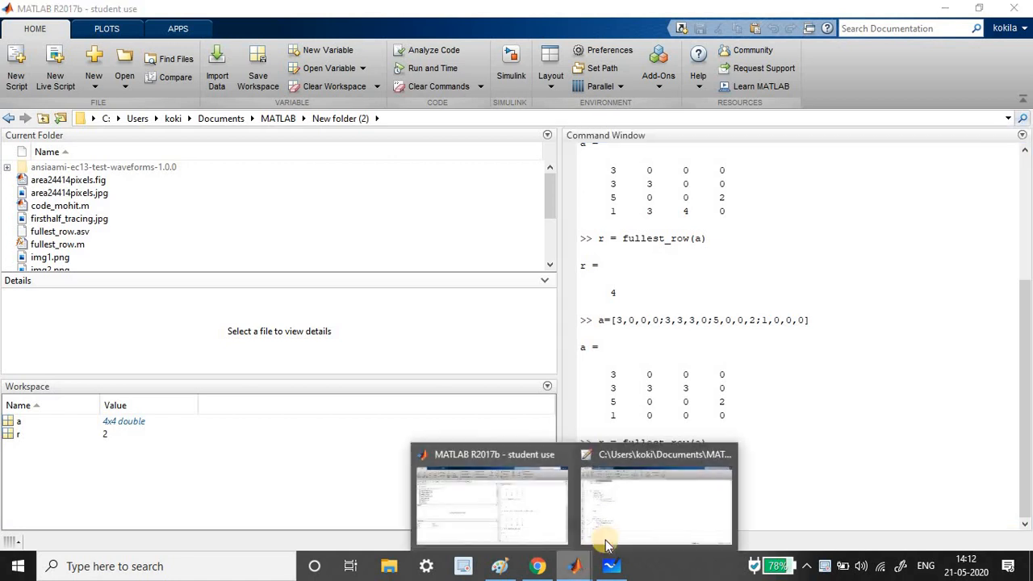
# Bring the fullest_row.m Editor window back to the front.
pyautogui.click(655, 504)
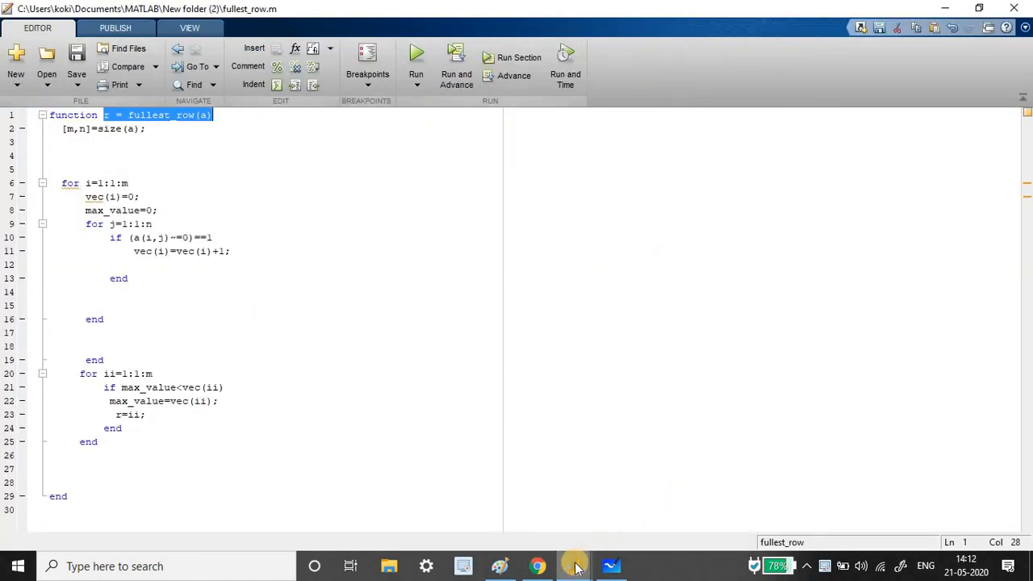
pyautogui.moveTo(576, 565)
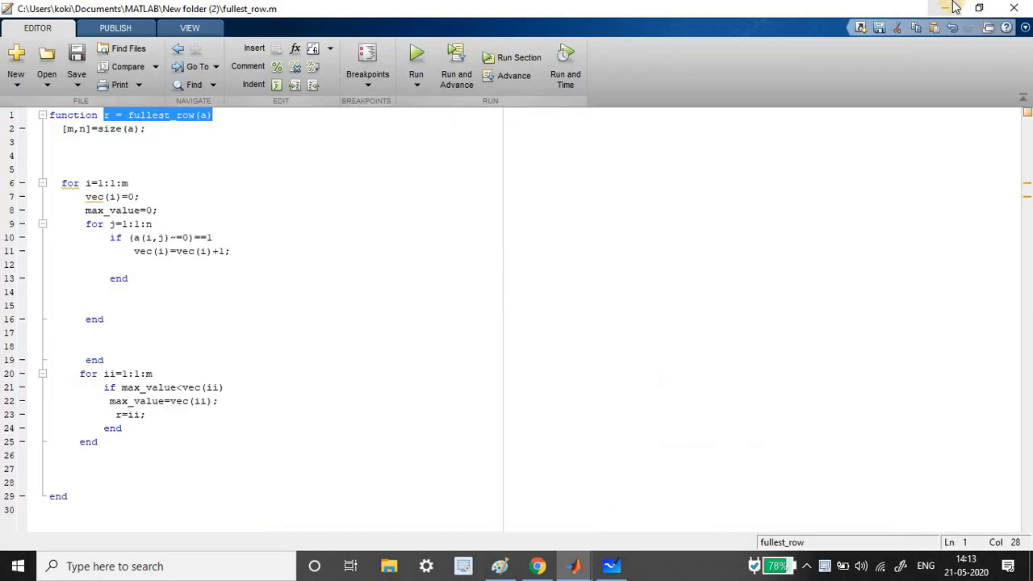
pyautogui.moveTo(952, 7)
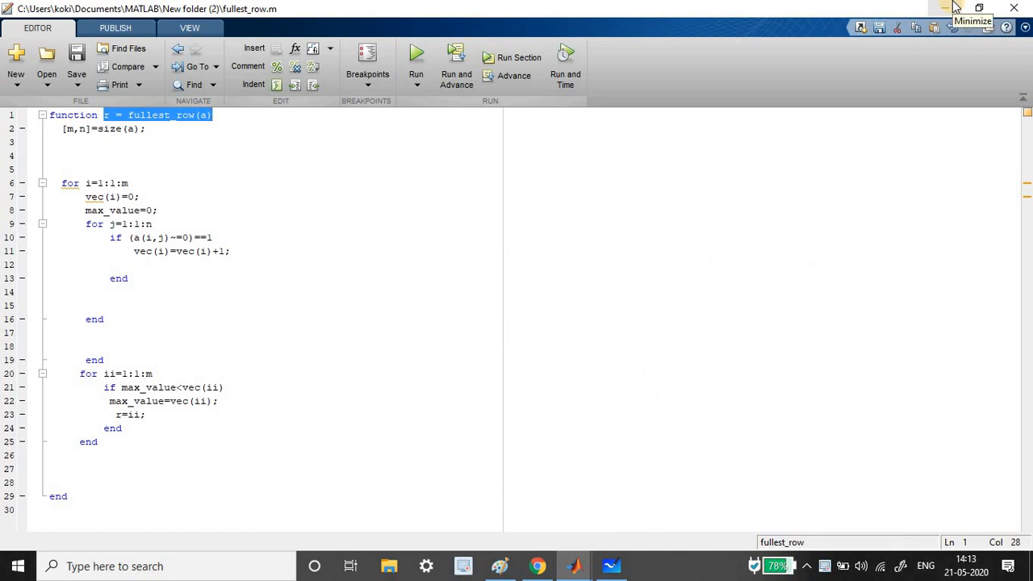